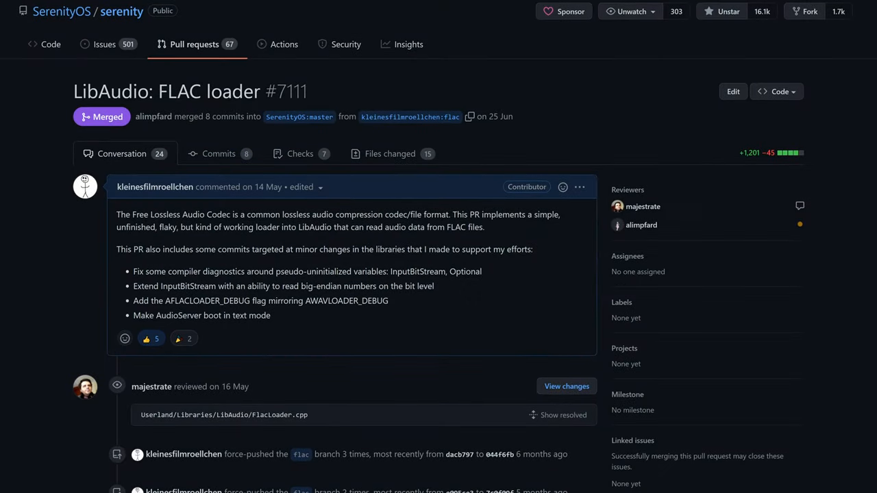
{"action": "scroll", "scroll_direction": "down", "scroll_amount": 3}
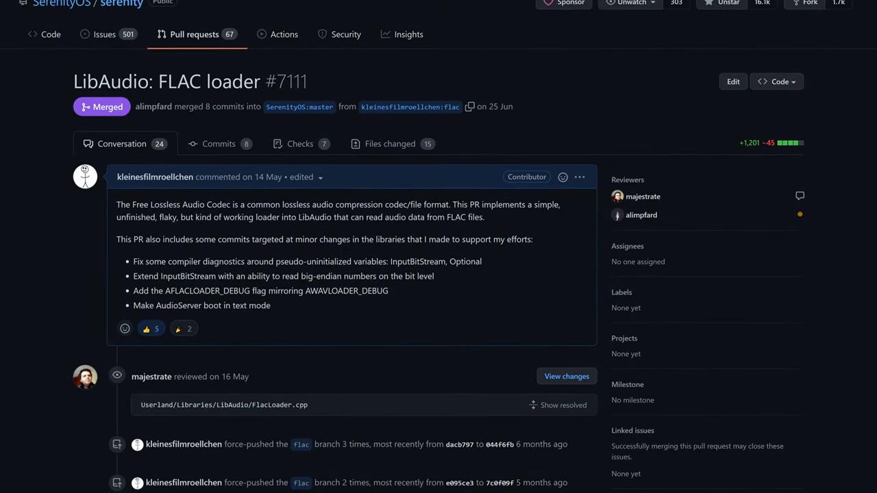
{"action": "scroll", "scroll_direction": "down", "scroll_amount": 3}
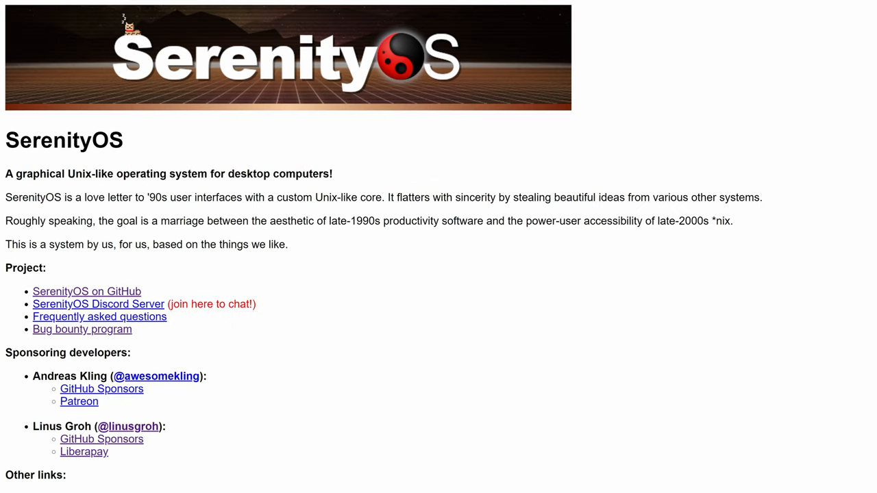
{"action": "scroll", "scroll_direction": "down", "scroll_amount": 3}
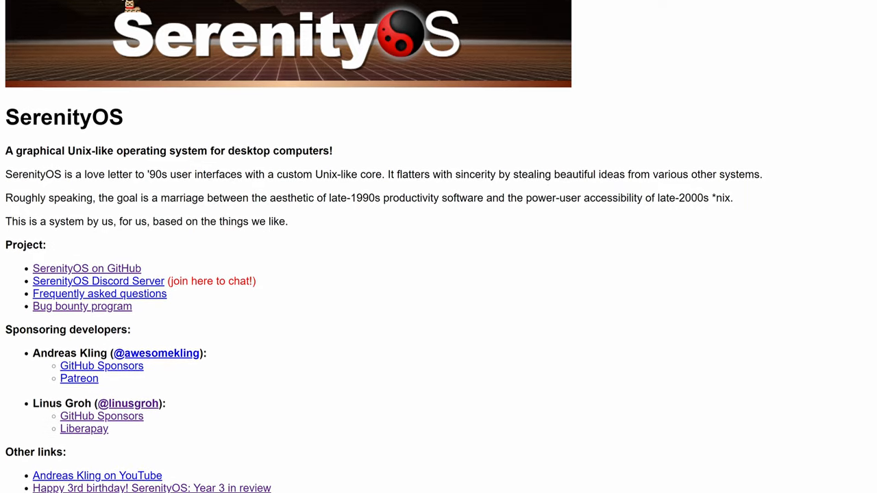
{"action": "scroll", "scroll_direction": "down", "scroll_amount": 3}
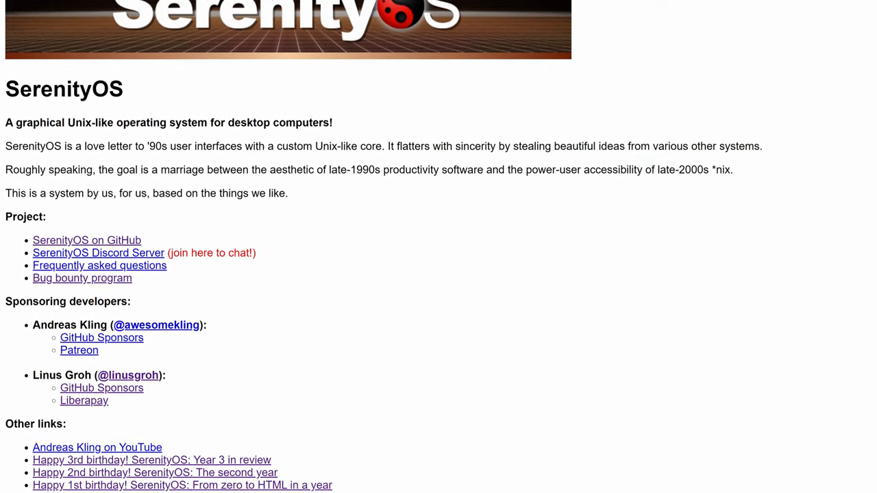
{"action": "scroll", "scroll_direction": "down", "scroll_amount": 3}
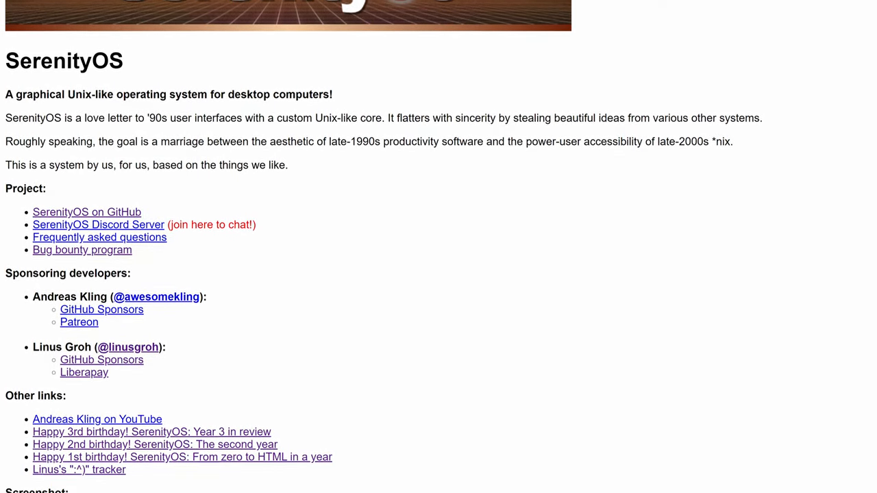
{"action": "scroll", "scroll_direction": "down", "scroll_amount": 3}
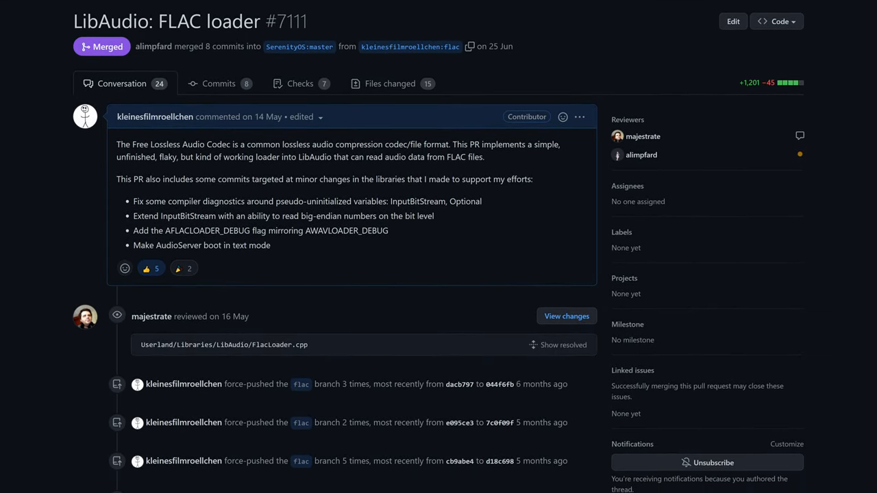
{"action": "scroll", "scroll_direction": "down", "scroll_amount": 3}
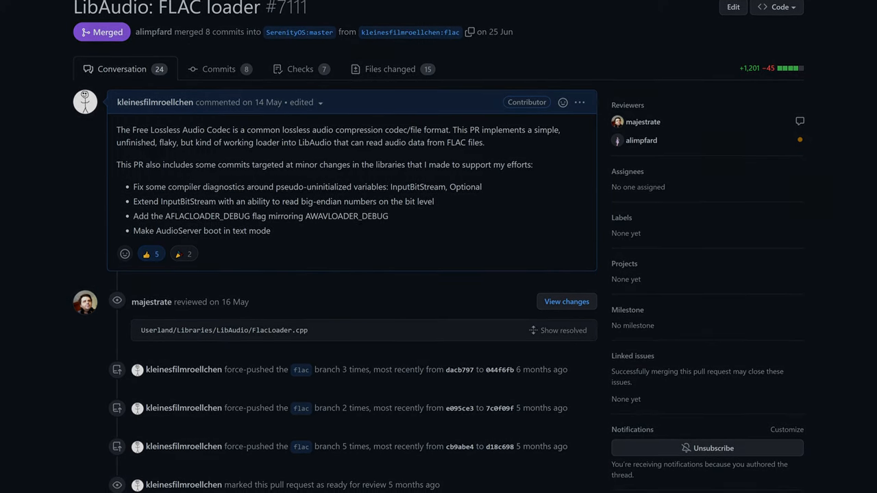